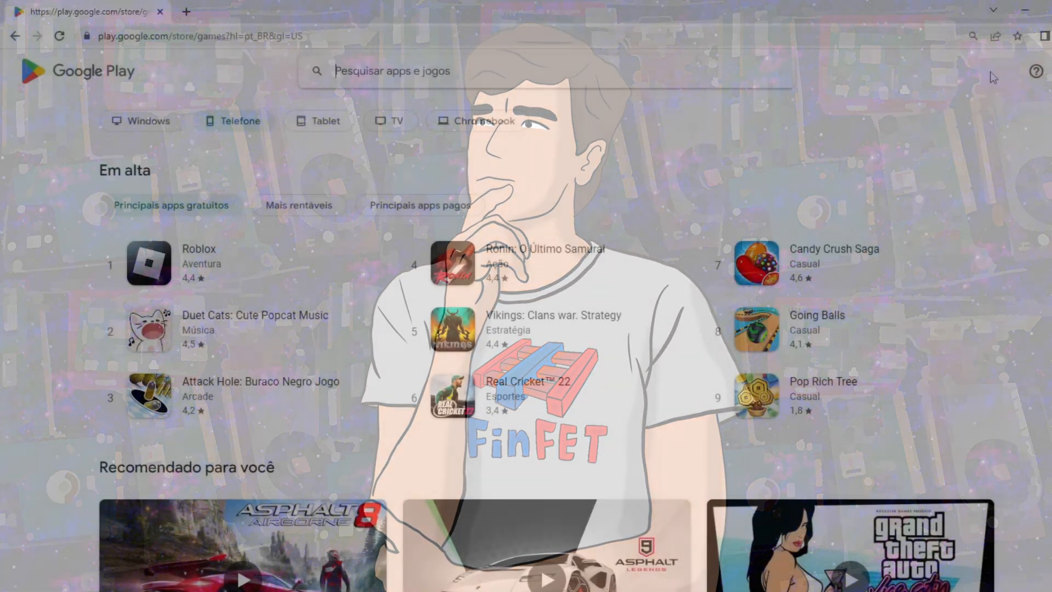
# - Search Google Play for 'der die das' and open the Der Die Das - German Articles listing
pyautogui.write('der die das')
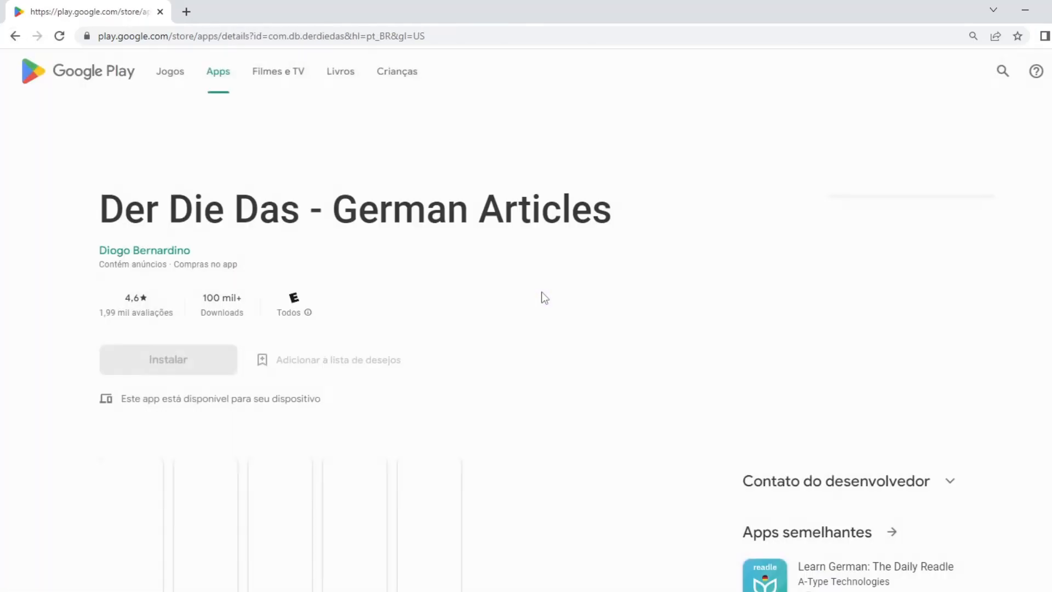
pyautogui.click(261, 523)
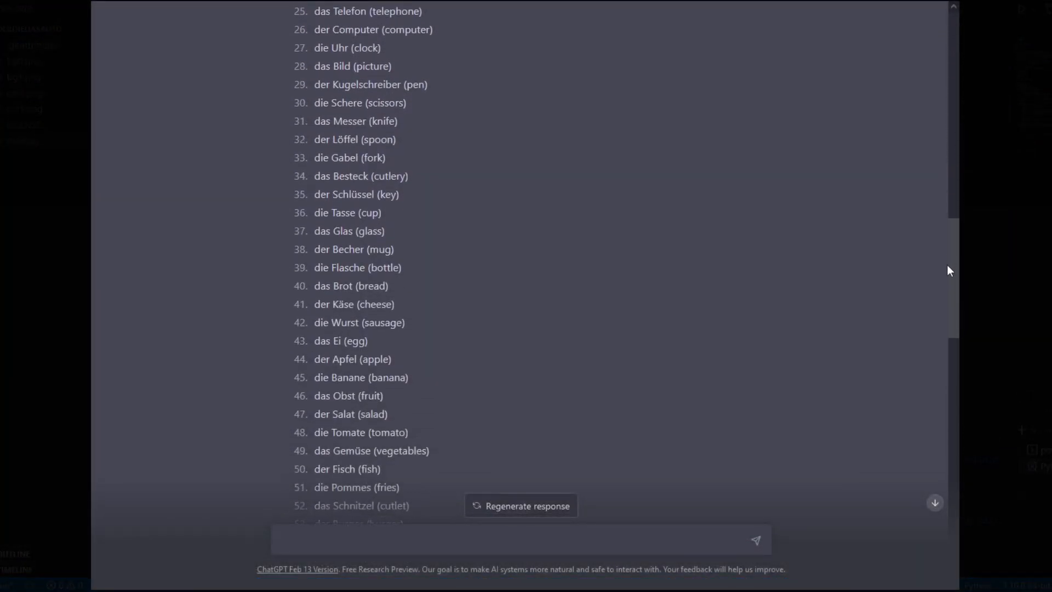
pyautogui.scroll(-3)
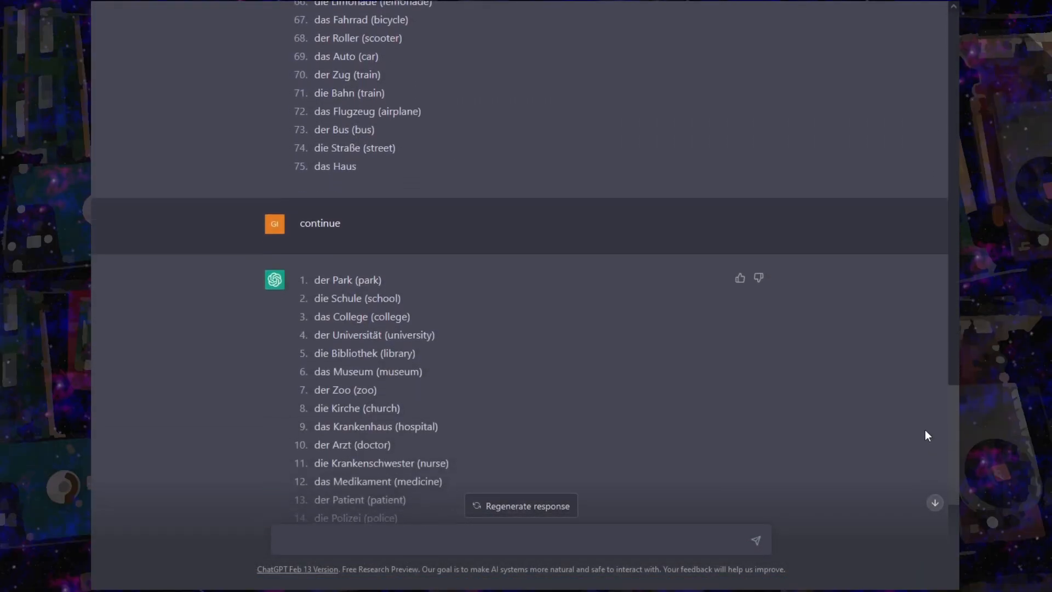
pyautogui.scroll(-3)
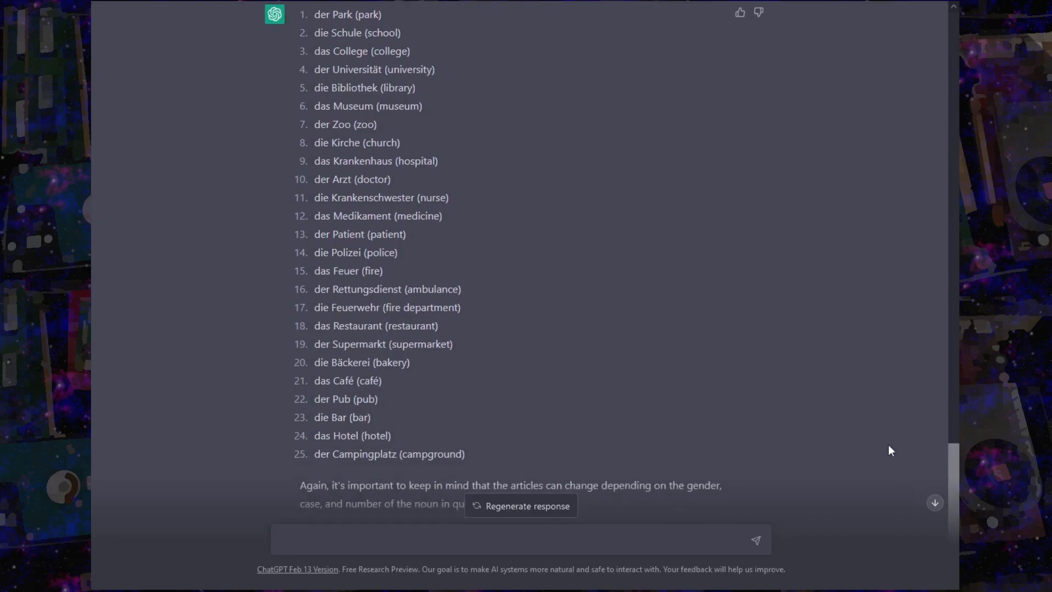
pyautogui.scroll(-3)
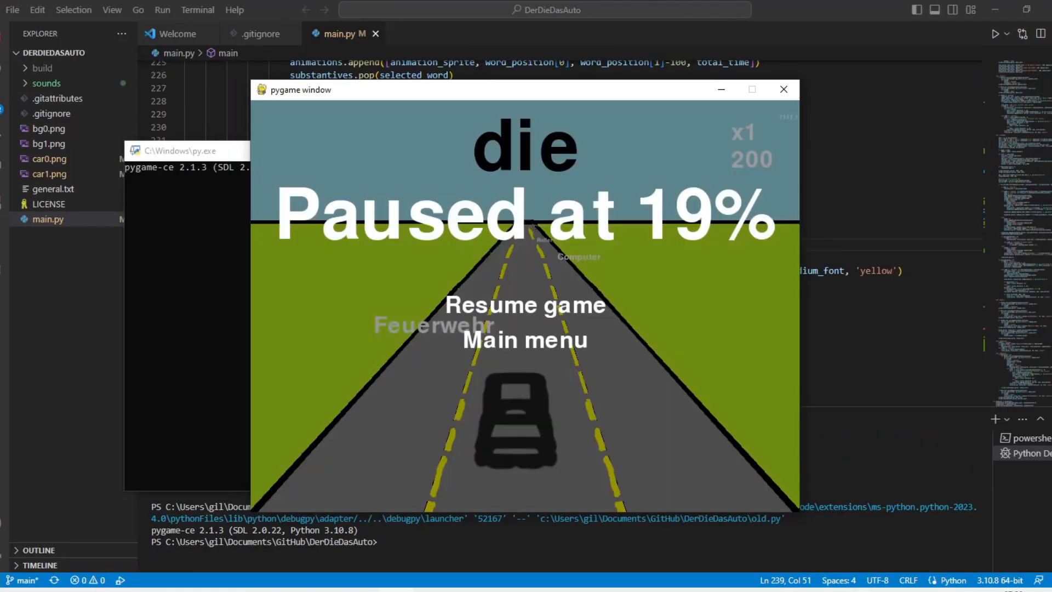
# - Leave the paused game for the main menu and start a reversed-mode game
pyautogui.click(523, 340)
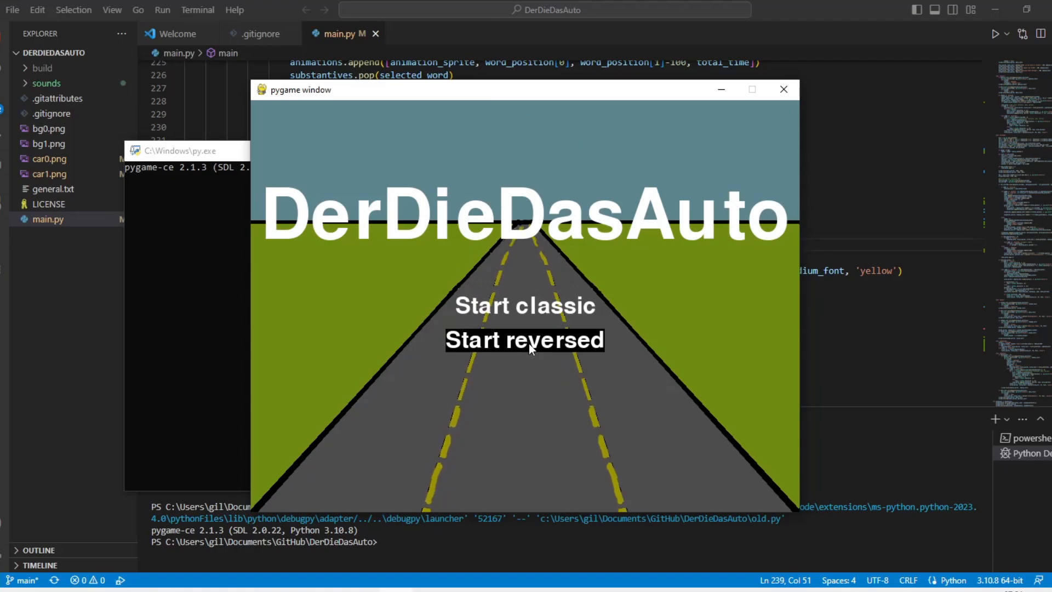
pyautogui.click(523, 341)
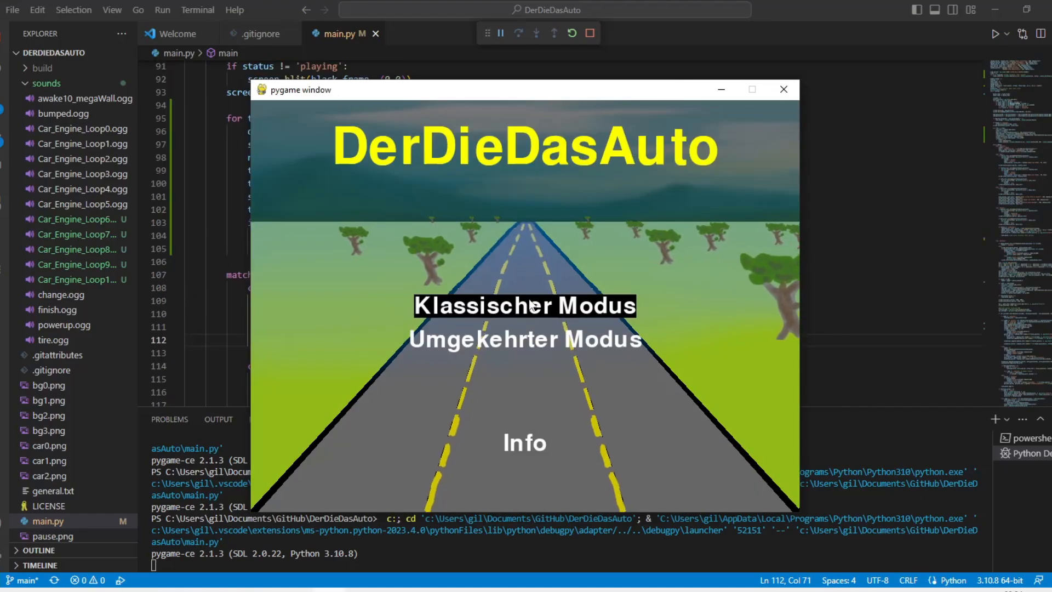
# - Launch main.py under the debugger and view the game's mode menu with Info
pyautogui.click(525, 305)
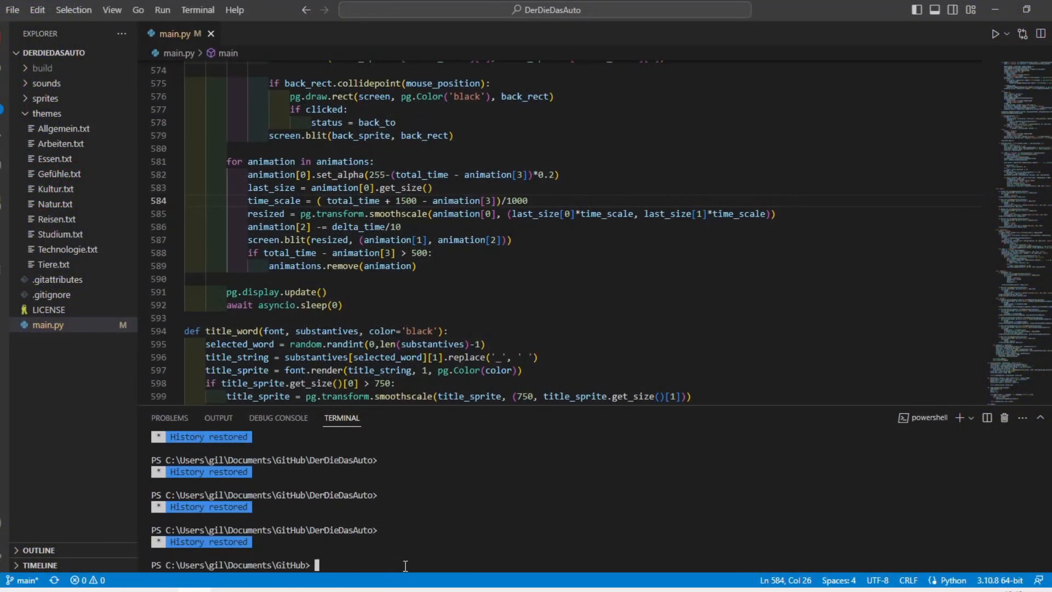
# - Enter 'pygbag De…' in the terminal to build the DerDieDasAuto folder
pyautogui.write('pygbag')
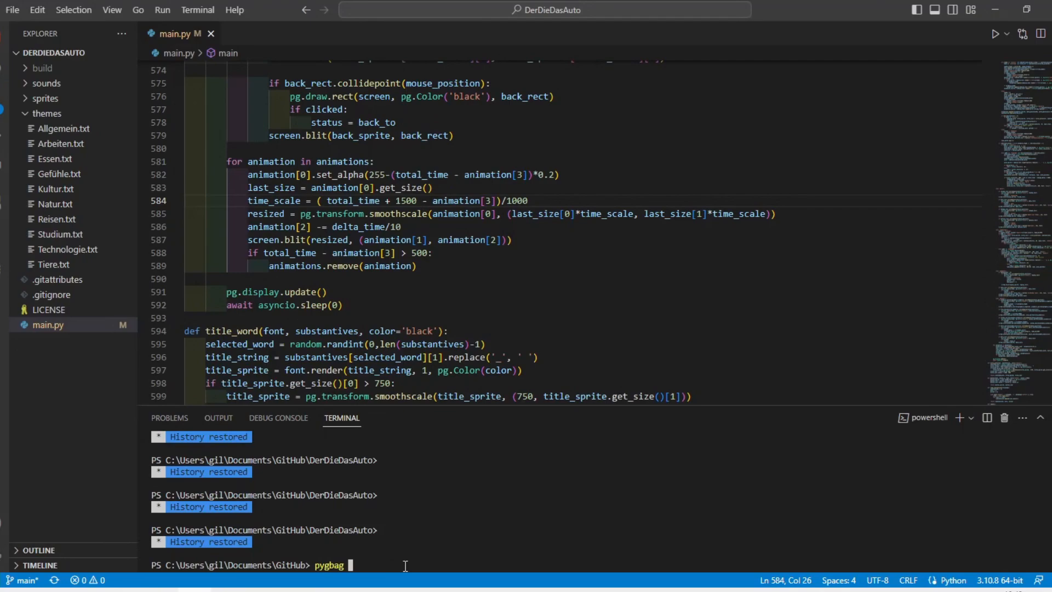
pyautogui.write('De')
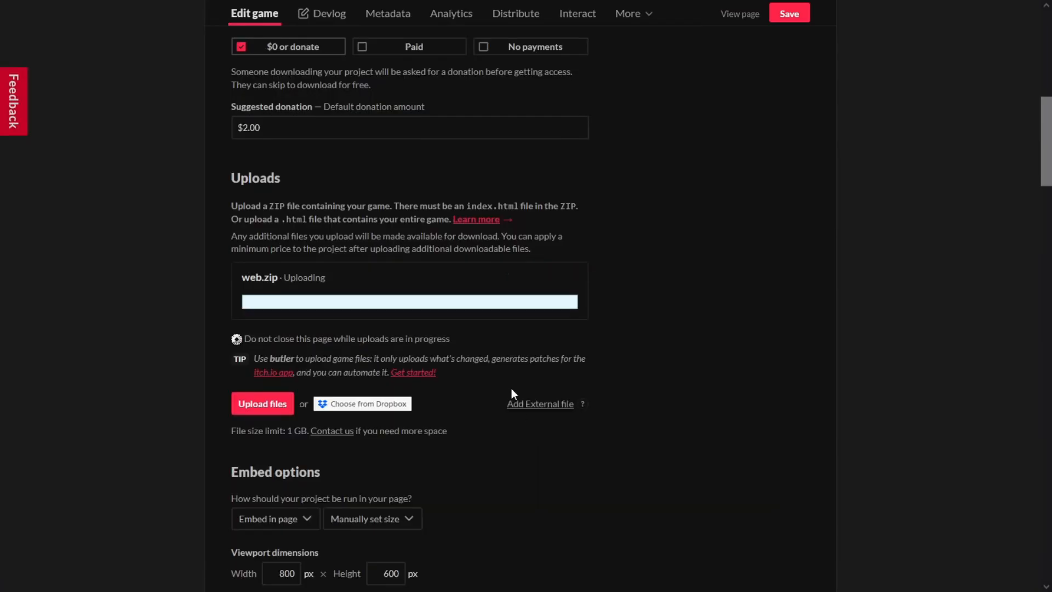
# - Upload web.zip to the game's itch.io Edit game page
pyautogui.click(739, 13)
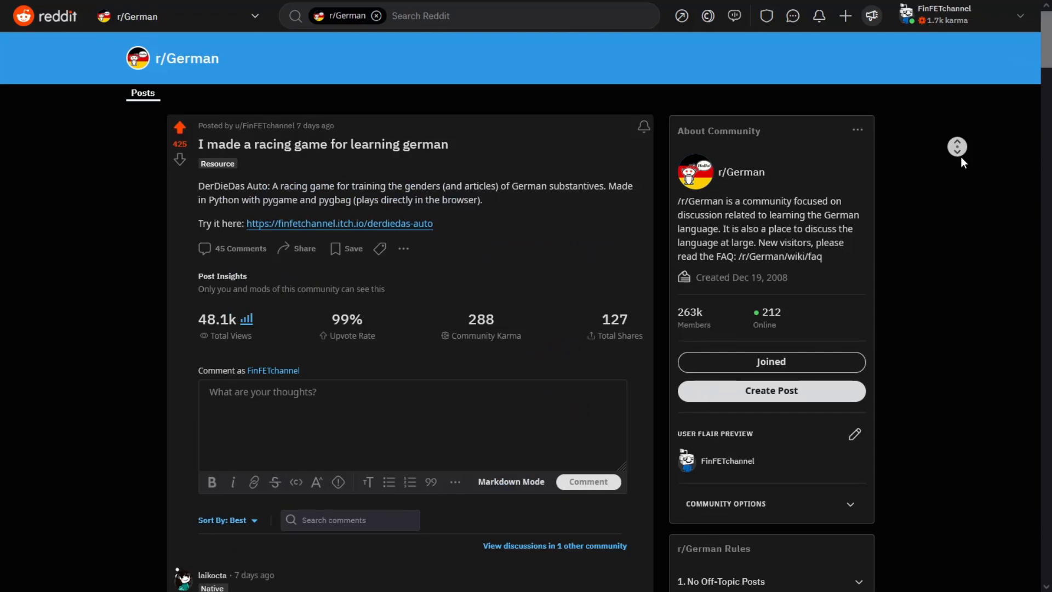
pyautogui.scroll(-3)
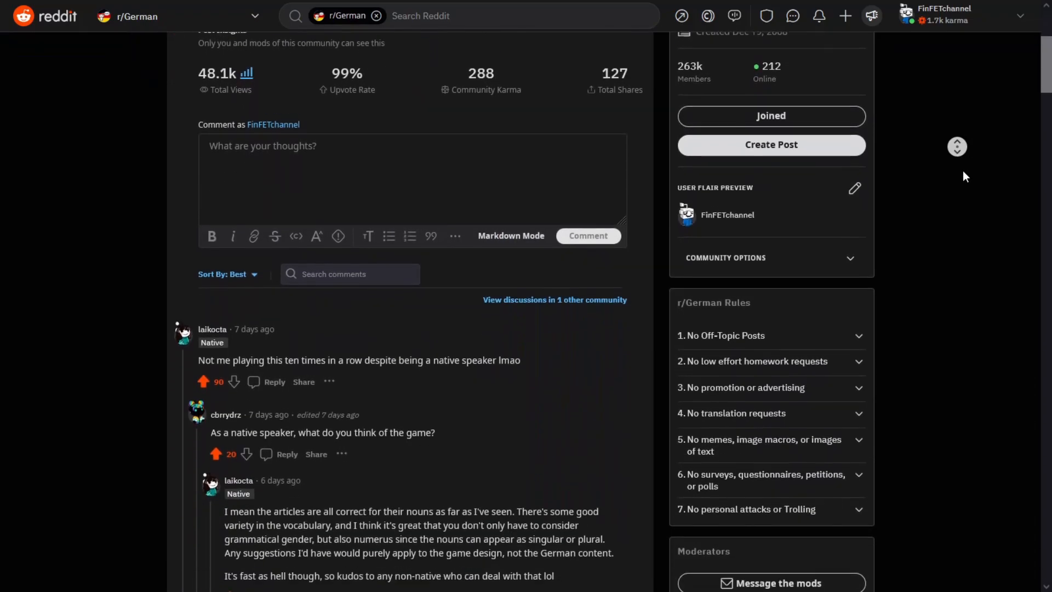
pyautogui.scroll(-3)
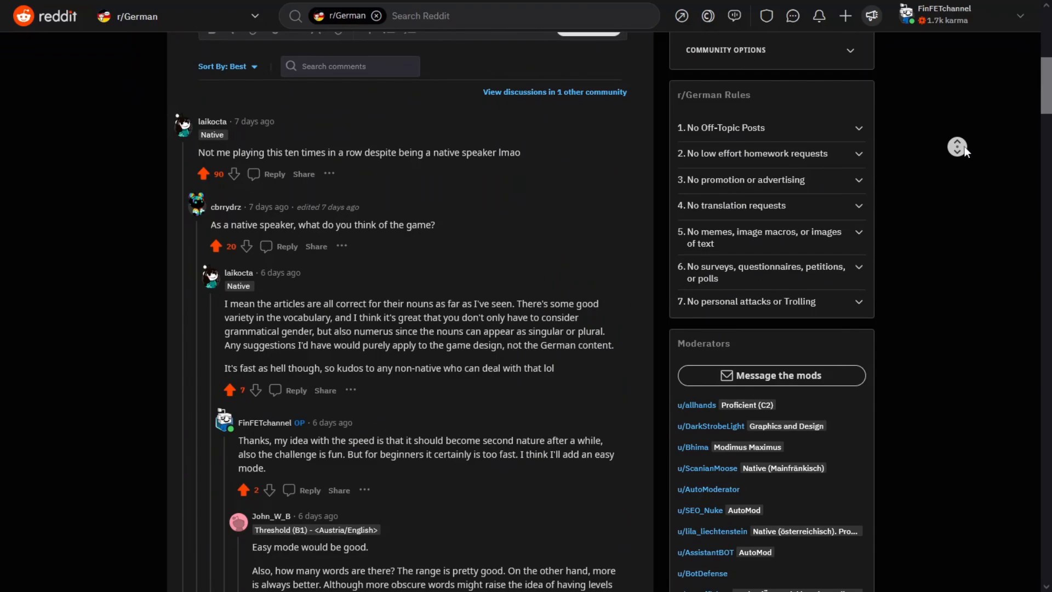
pyautogui.scroll(-3)
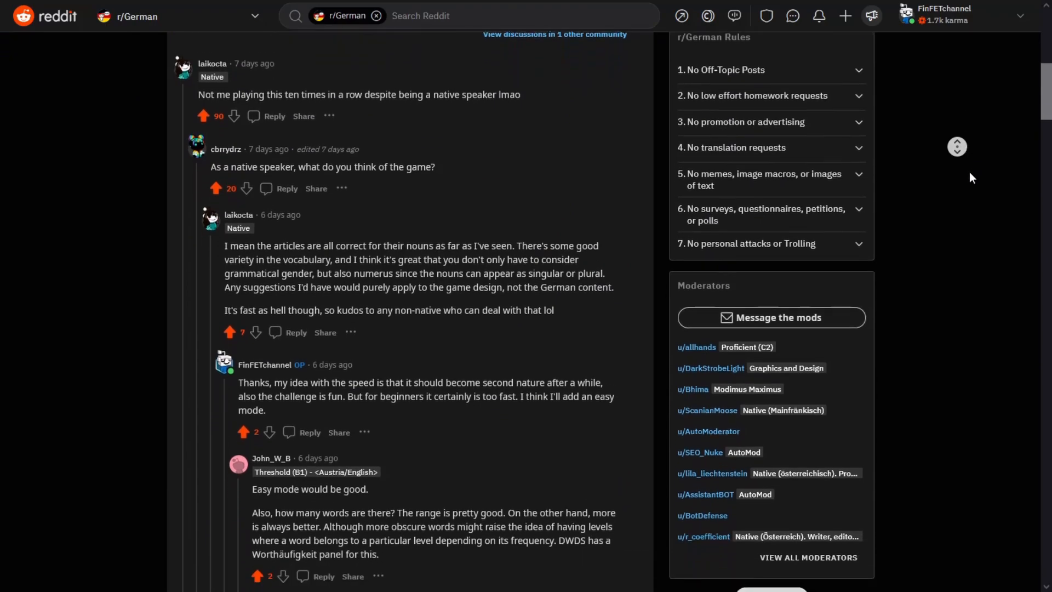
pyautogui.scroll(-3)
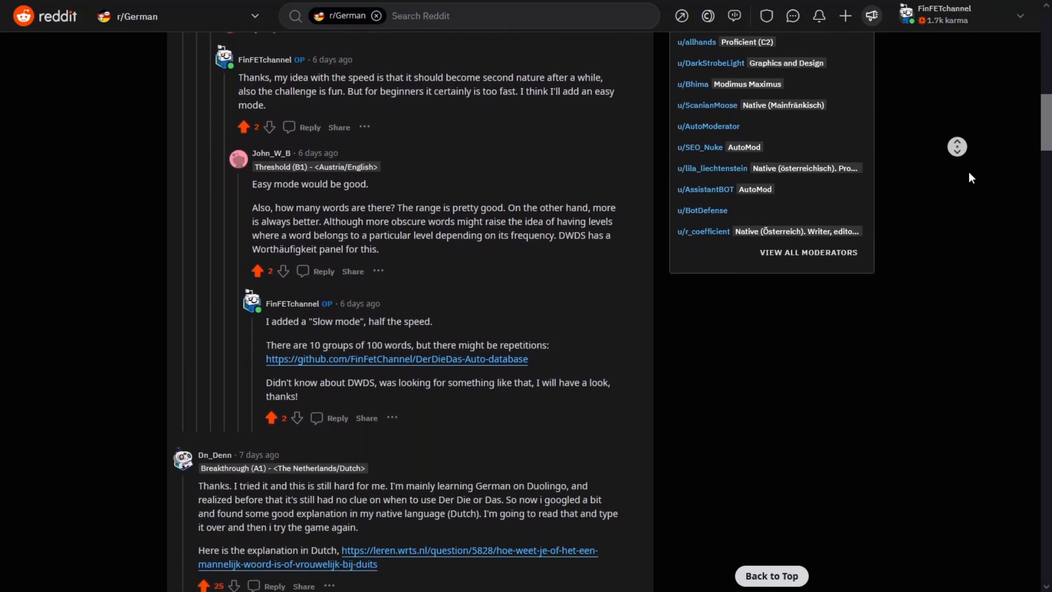
pyautogui.scroll(-3)
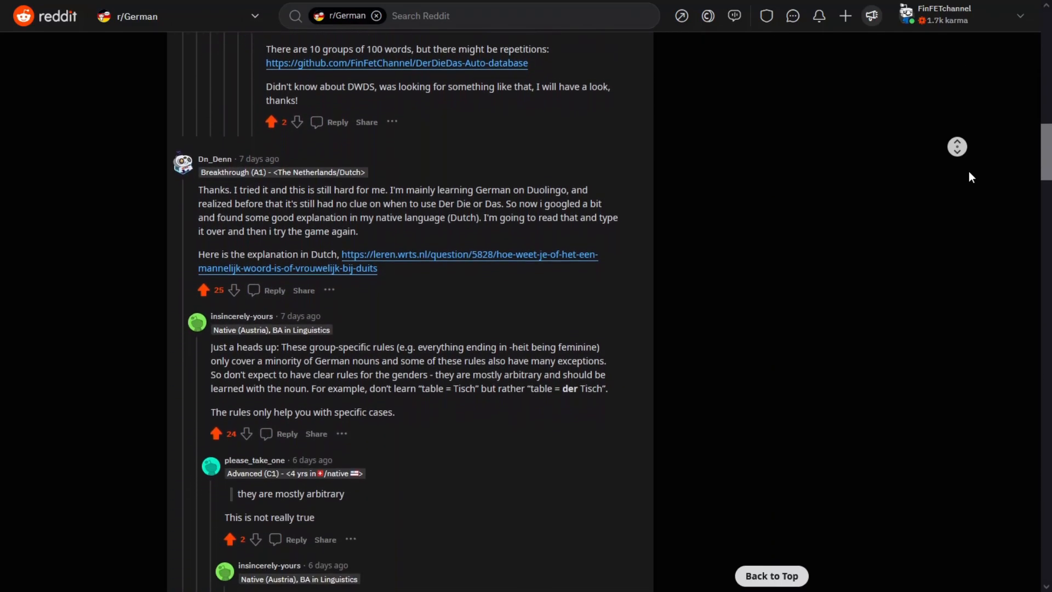
pyautogui.scroll(-3)
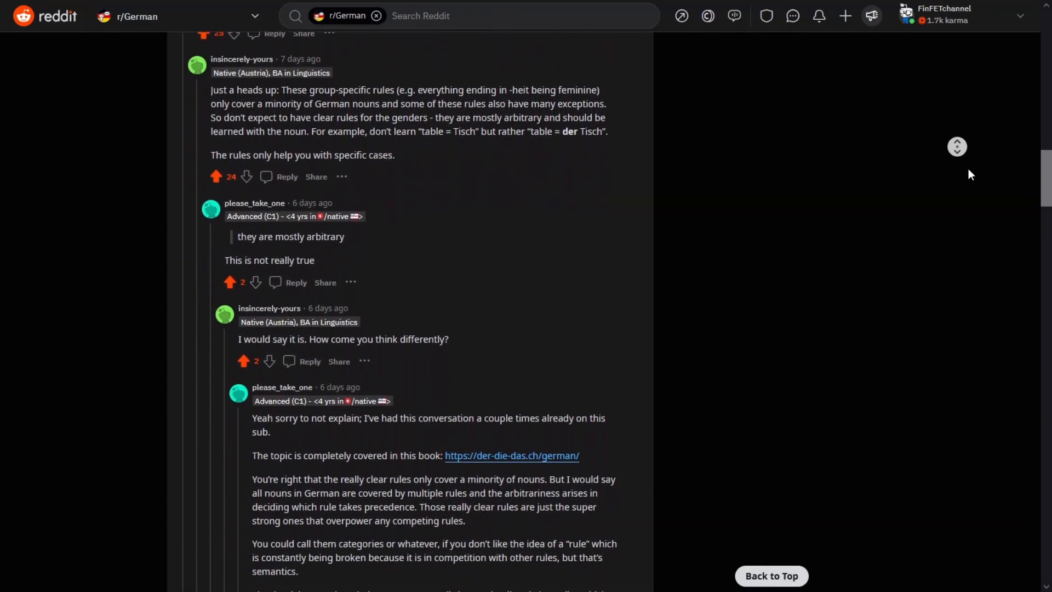
pyautogui.scroll(-3)
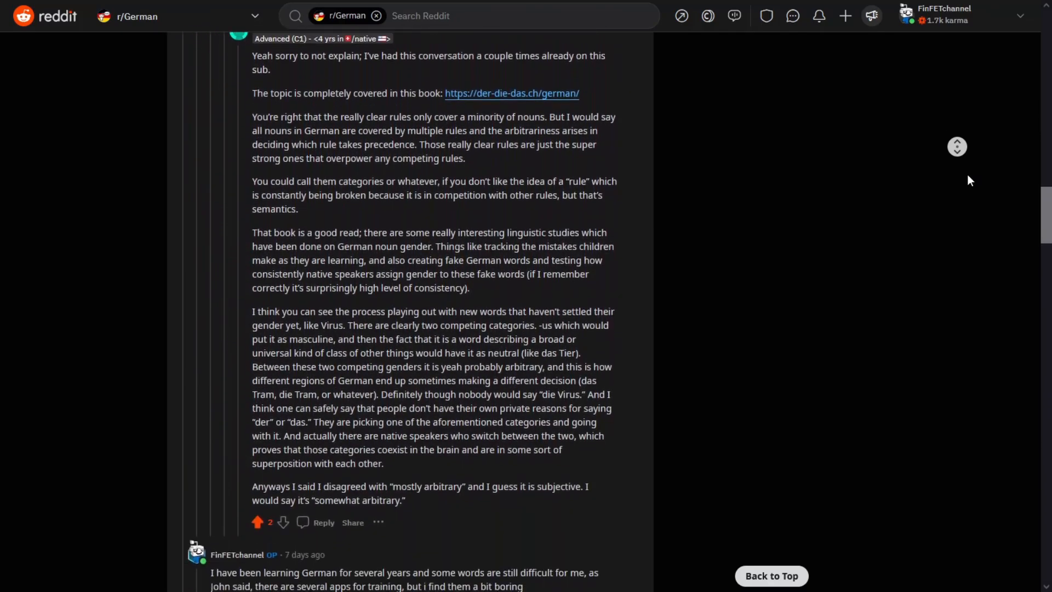
pyautogui.scroll(-3)
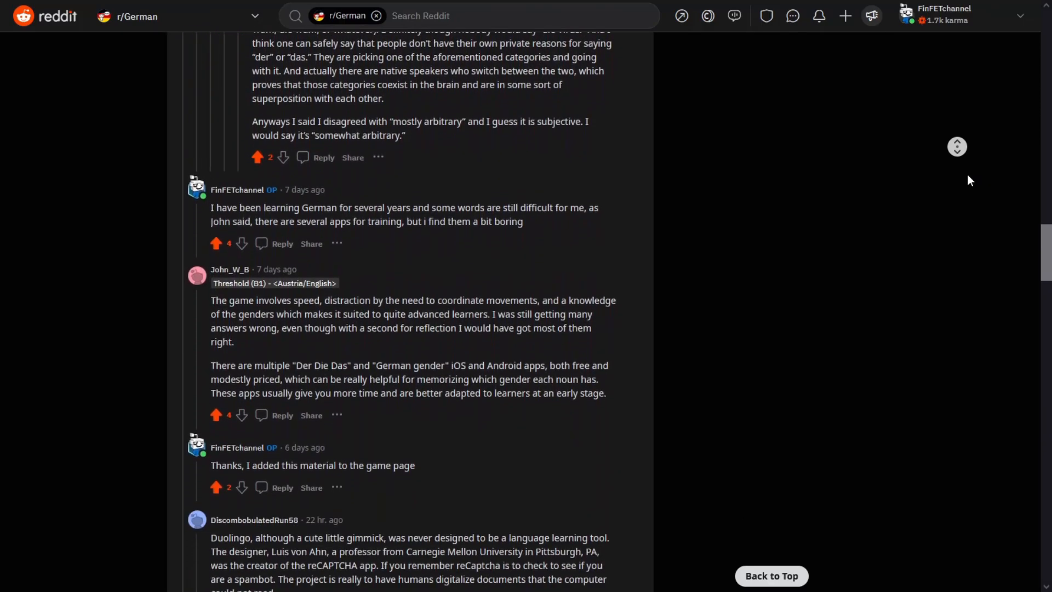
pyautogui.scroll(-3)
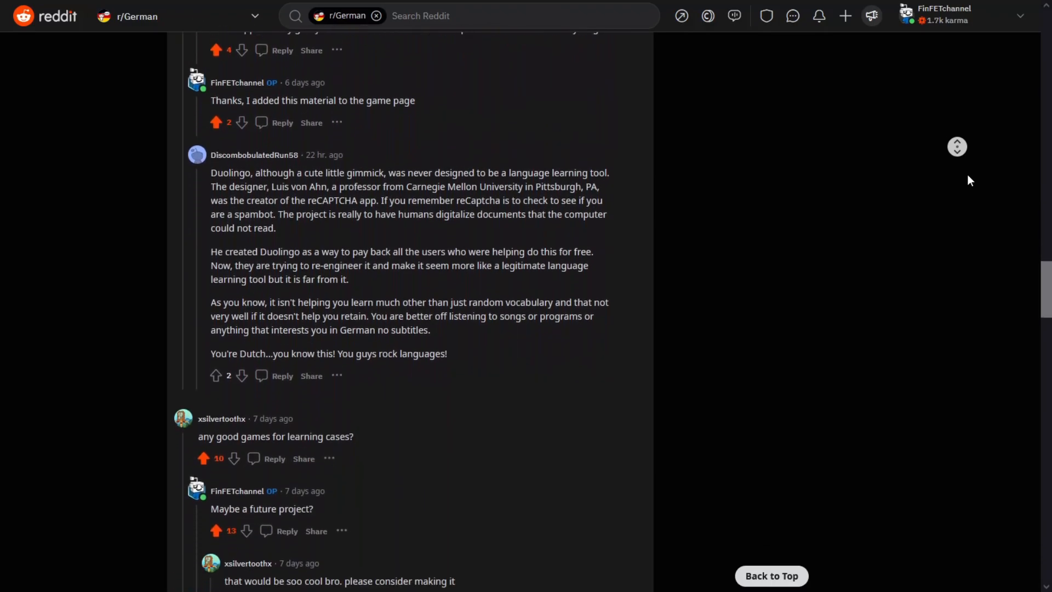
pyautogui.scroll(-3)
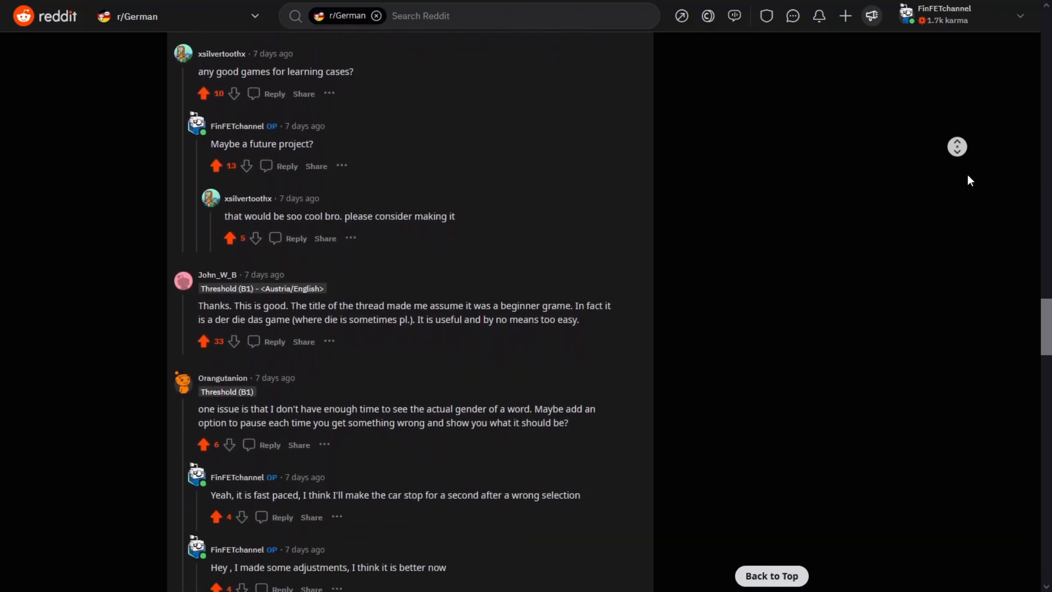
pyautogui.scroll(-3)
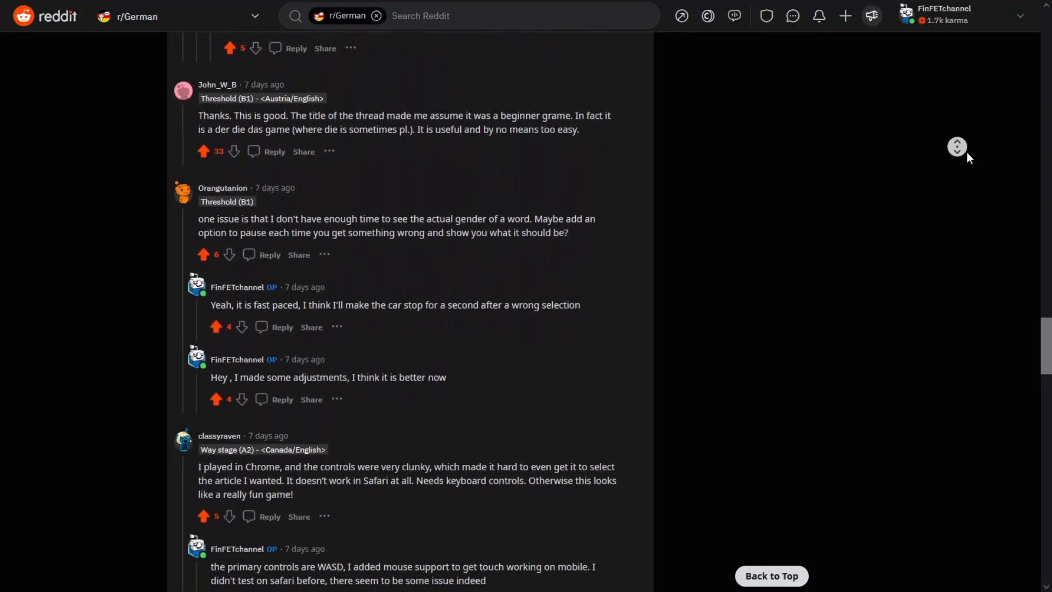
pyautogui.scroll(-3)
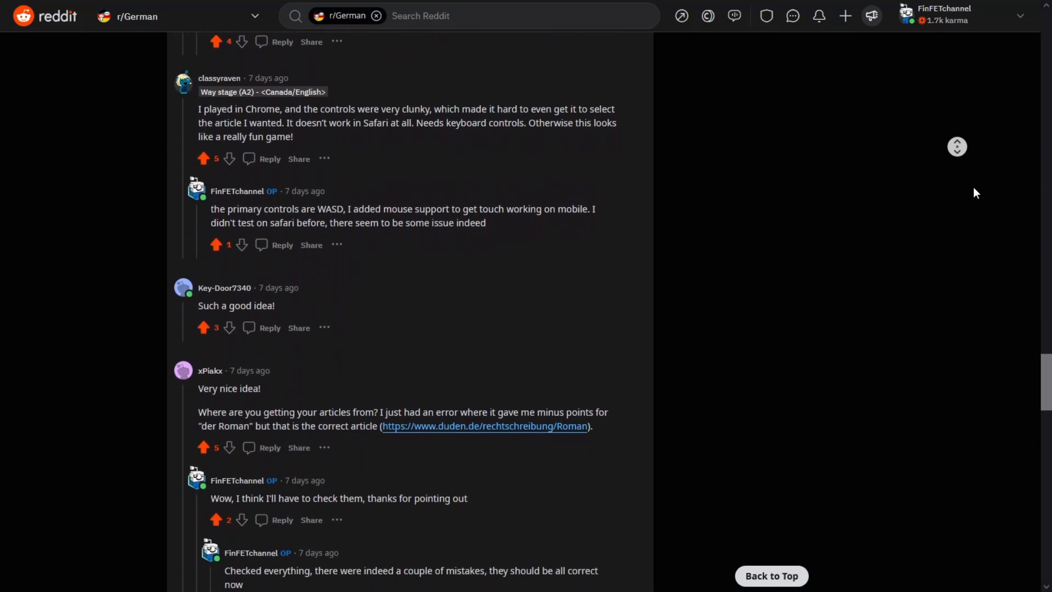
pyautogui.scroll(-3)
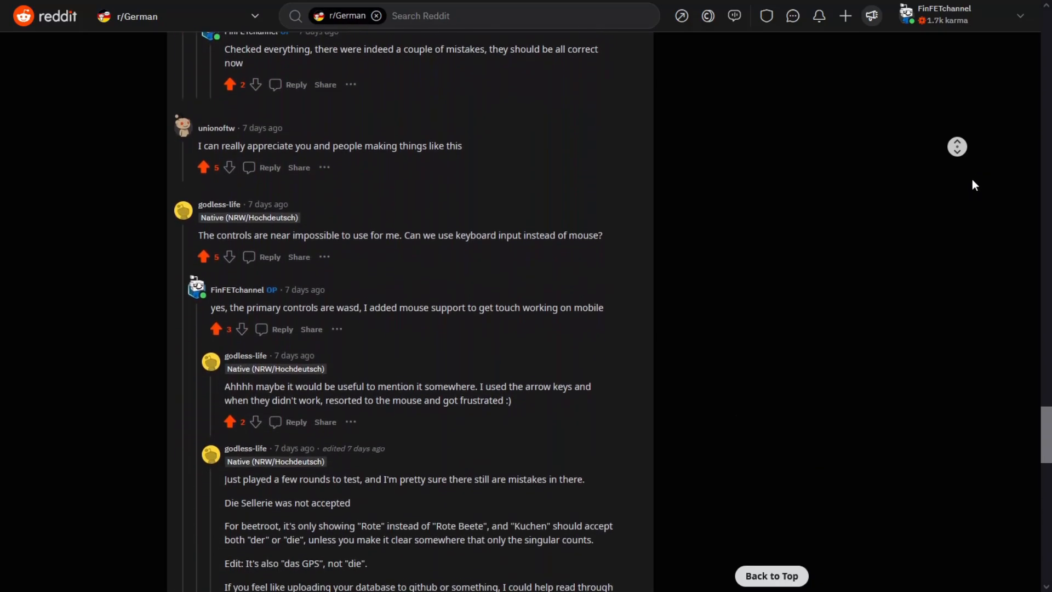
pyautogui.scroll(-3)
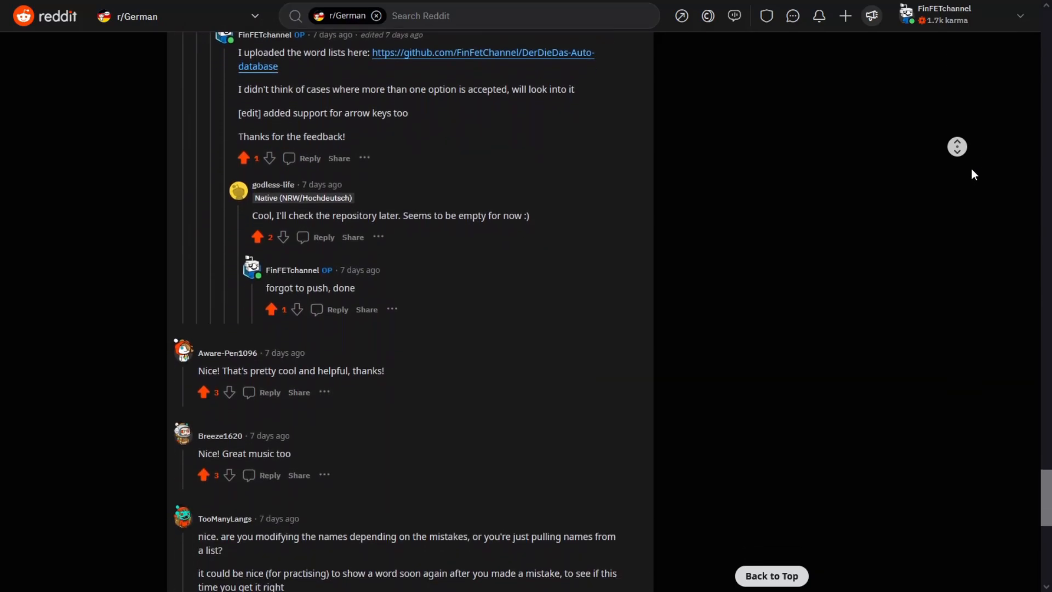
pyautogui.scroll(-3)
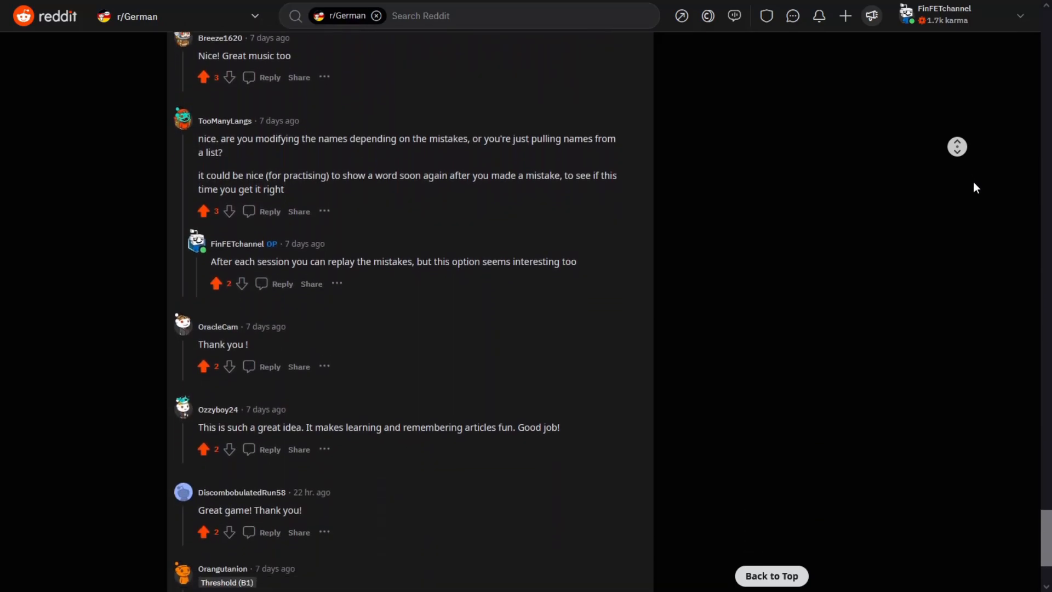
pyautogui.scroll(-3)
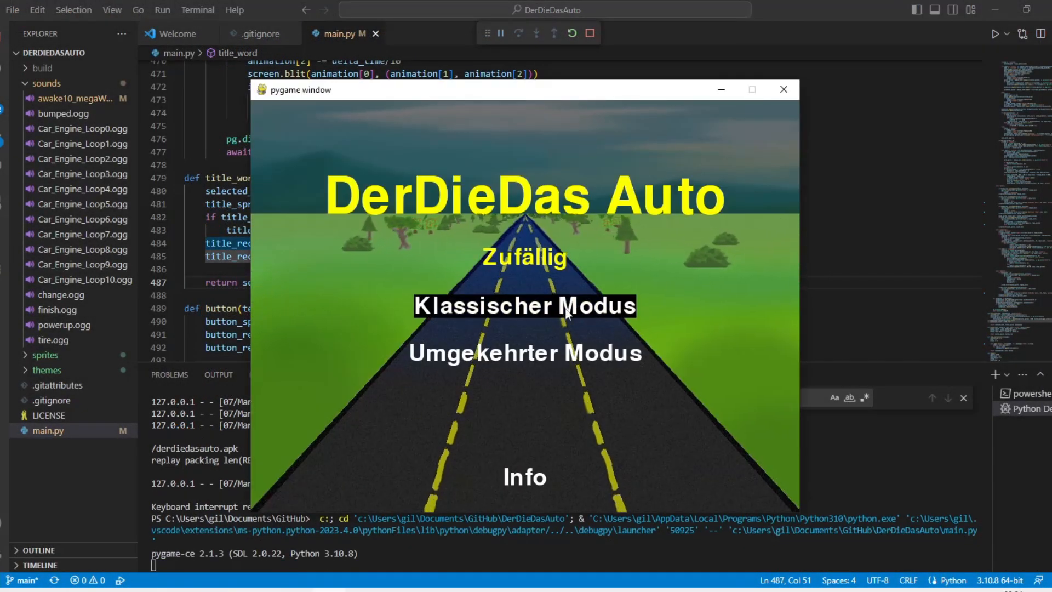
# - Launch main.py under the debugger to show the DerDieDas Auto title menu
pyautogui.click(524, 305)
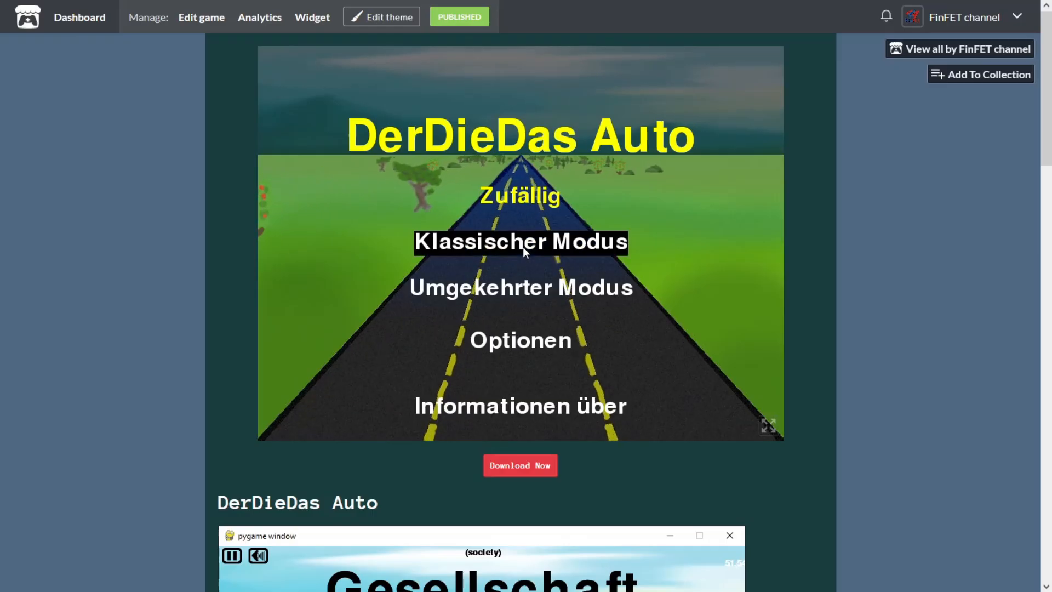
# - Start a Klassischer Modus round, pause it, view Optionen, then resume racing
pyautogui.click(520, 242)
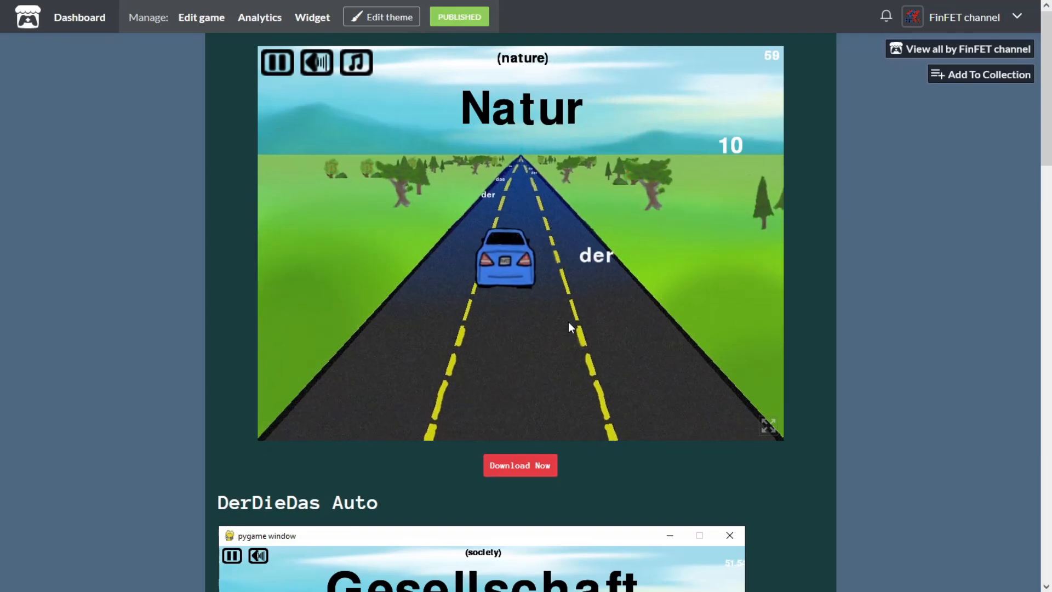
pyautogui.click(275, 62)
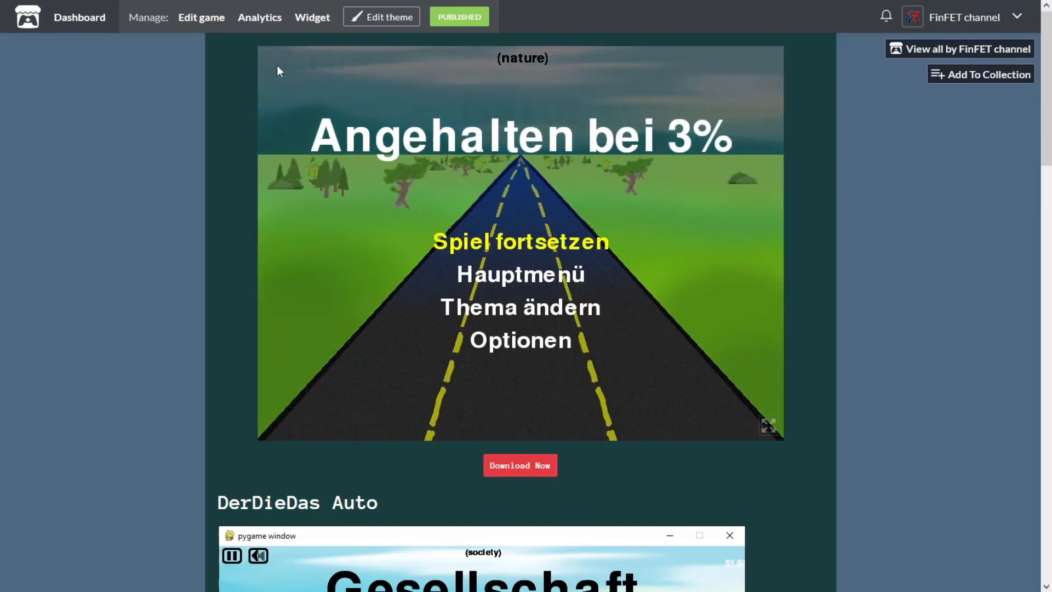
pyautogui.click(520, 339)
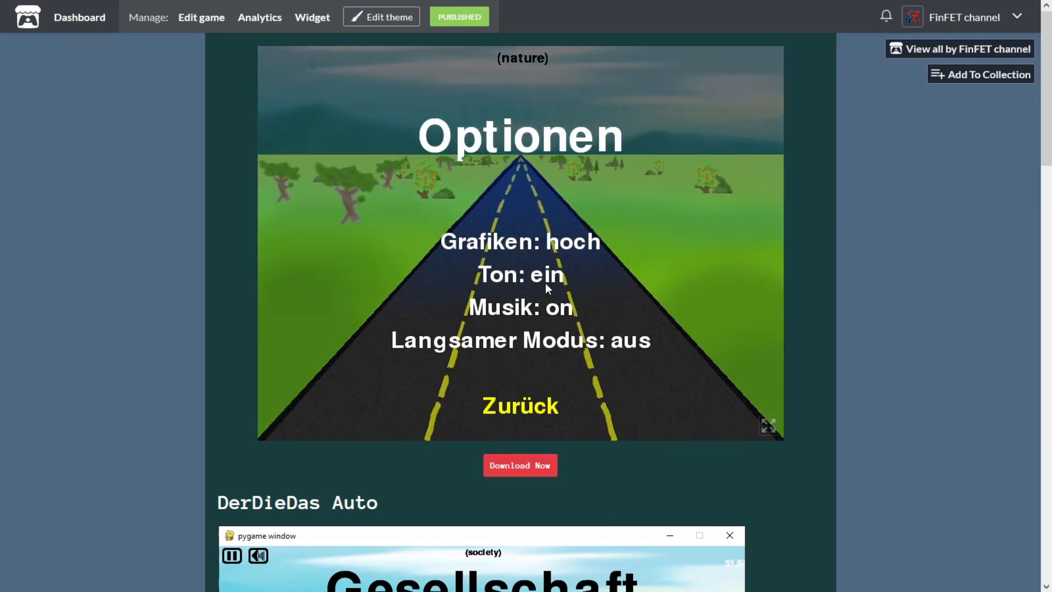
pyautogui.click(520, 340)
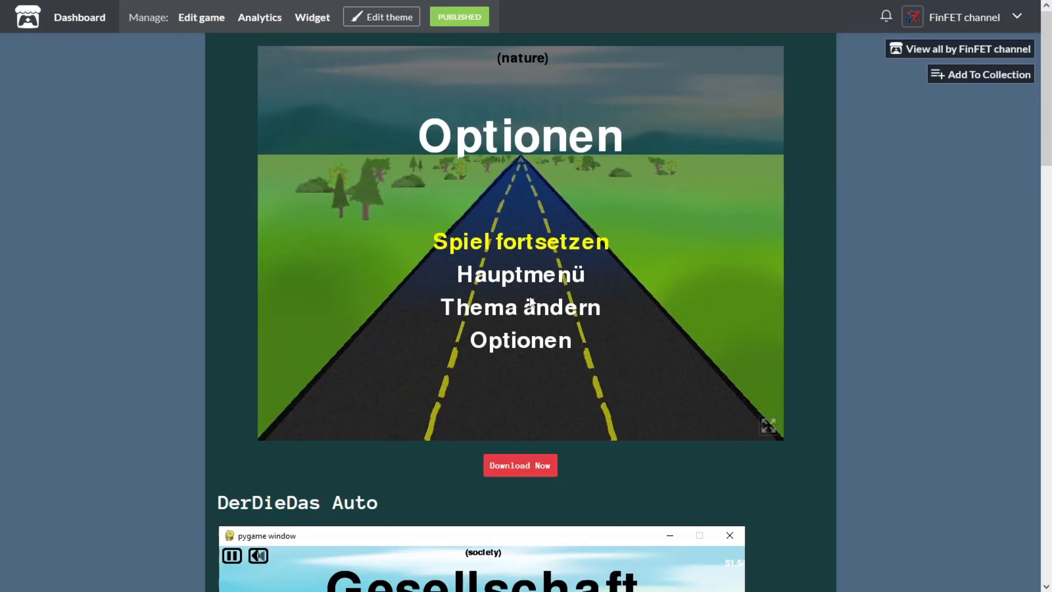
pyautogui.click(519, 241)
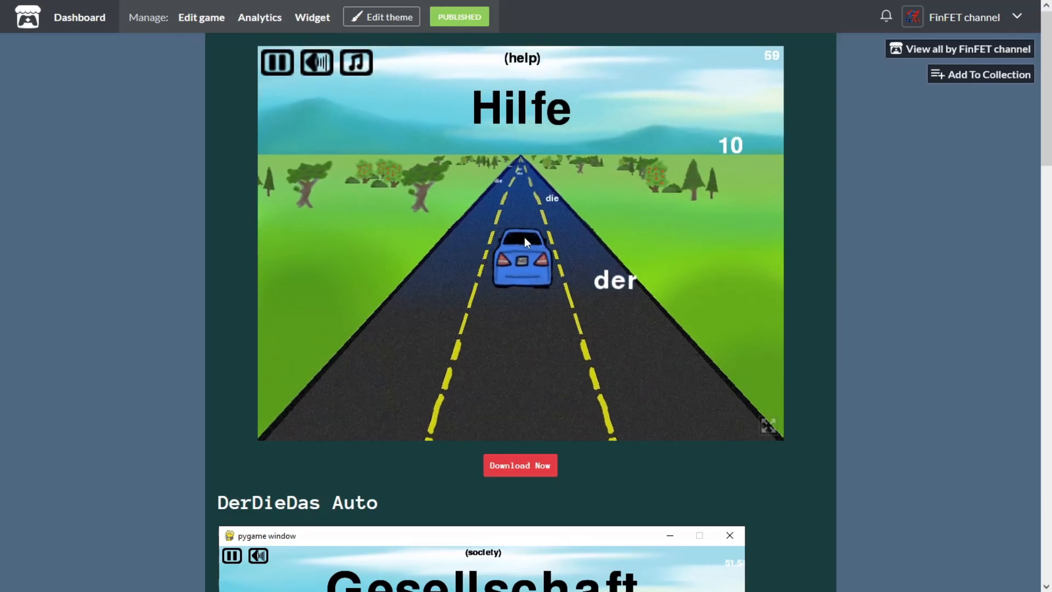
pyautogui.click(520, 465)
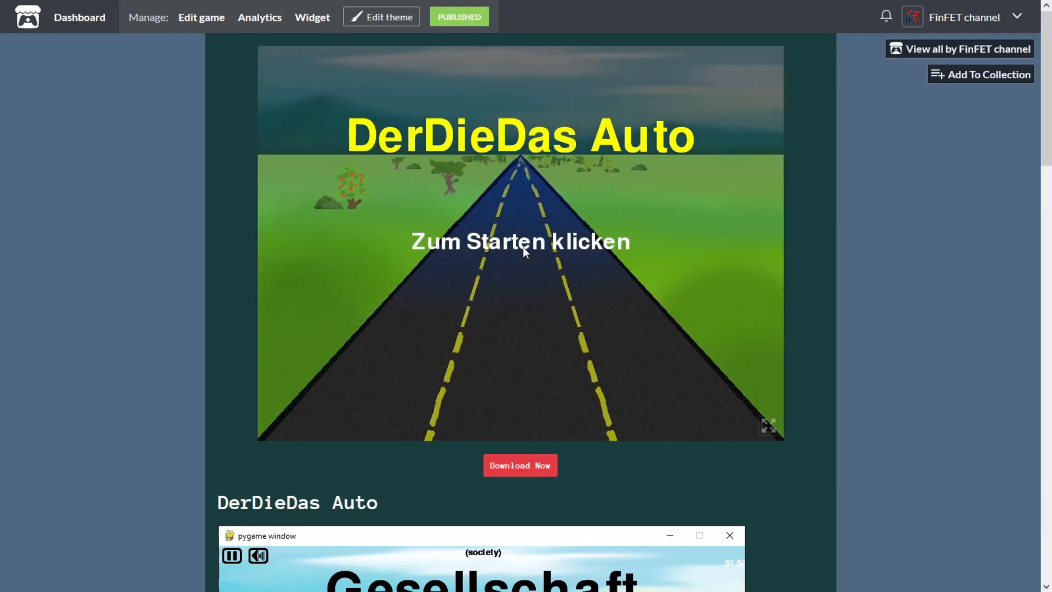
# - Start a Klassischer Modus round using the Allgemein theme
pyautogui.click(520, 241)
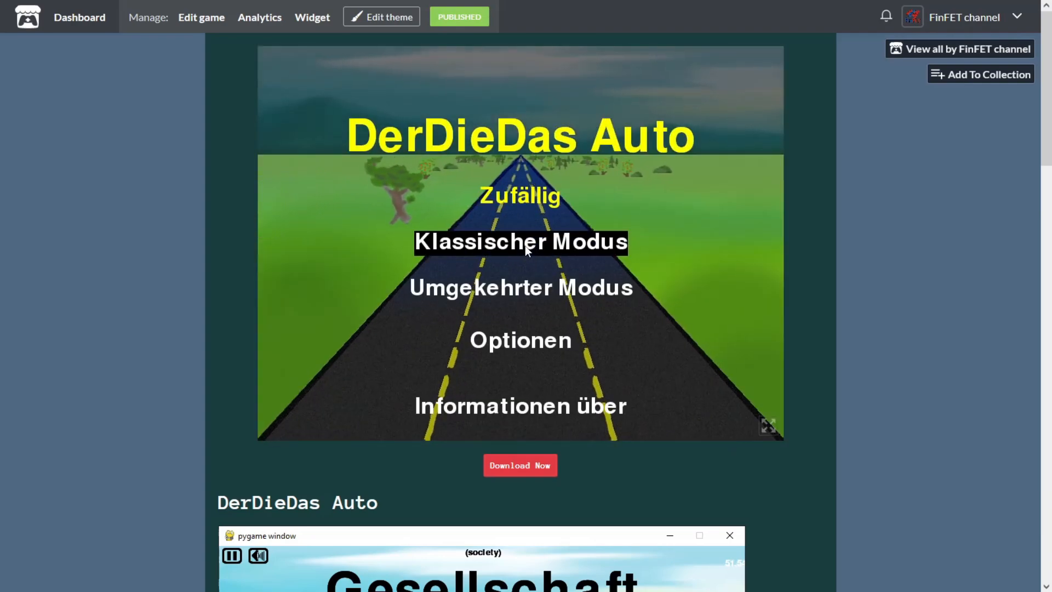
pyautogui.click(520, 242)
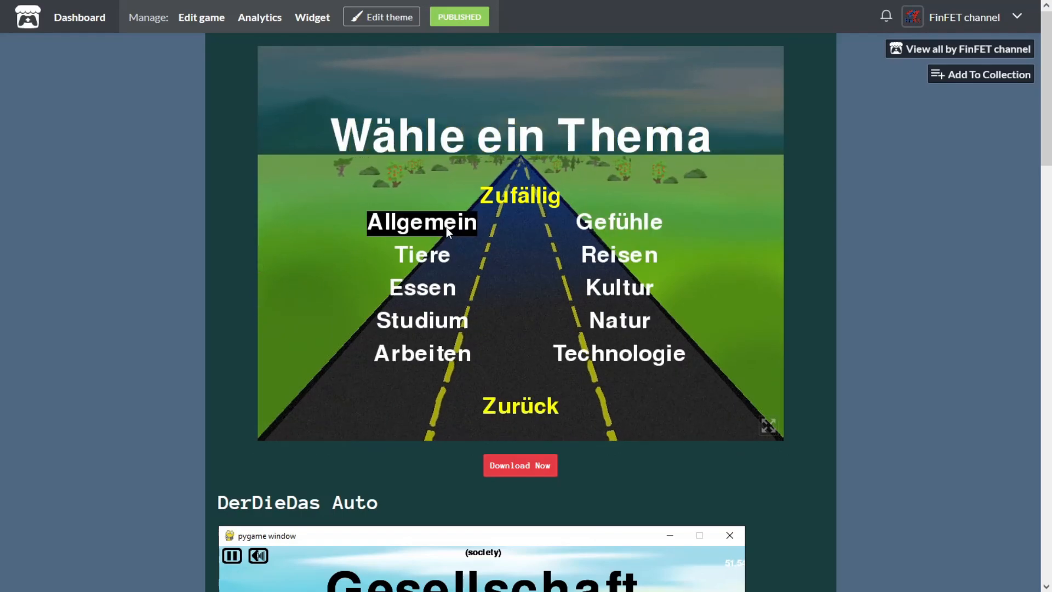
pyautogui.click(422, 222)
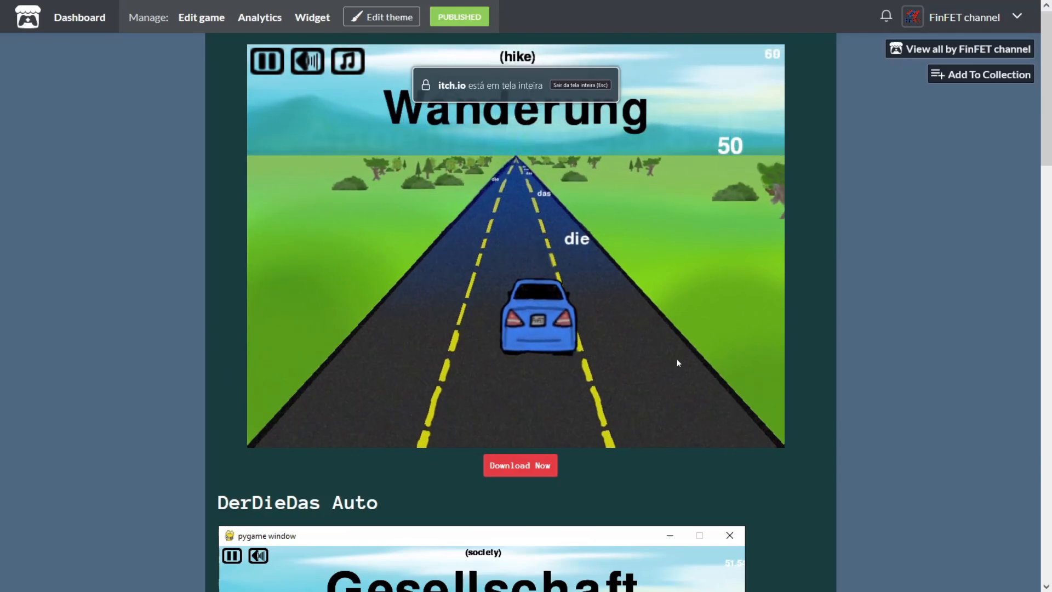
# - Pause the round and choose Hauptmenü
pyautogui.click(266, 61)
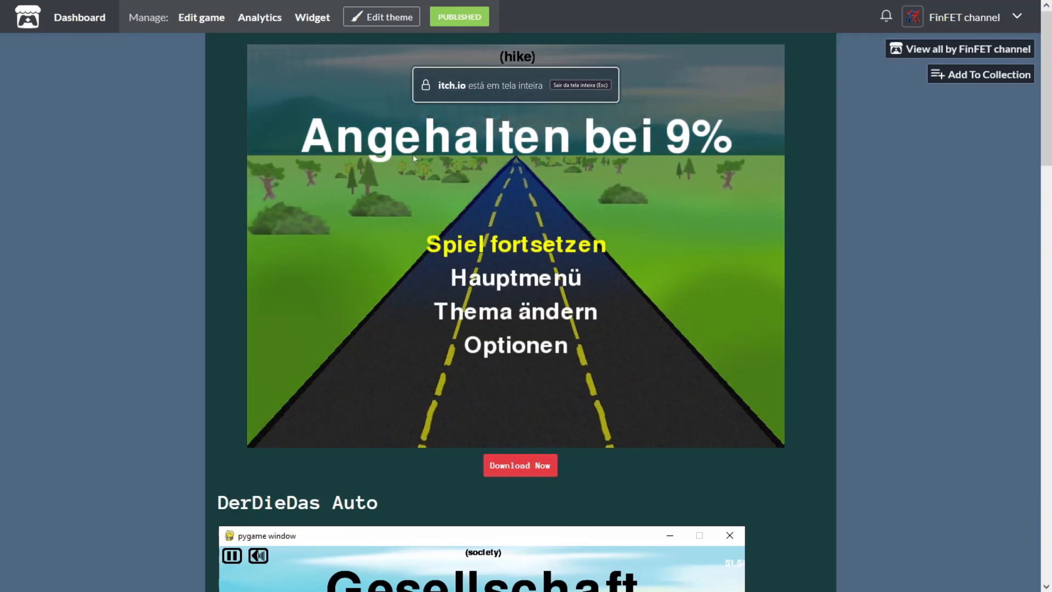
pyautogui.click(514, 344)
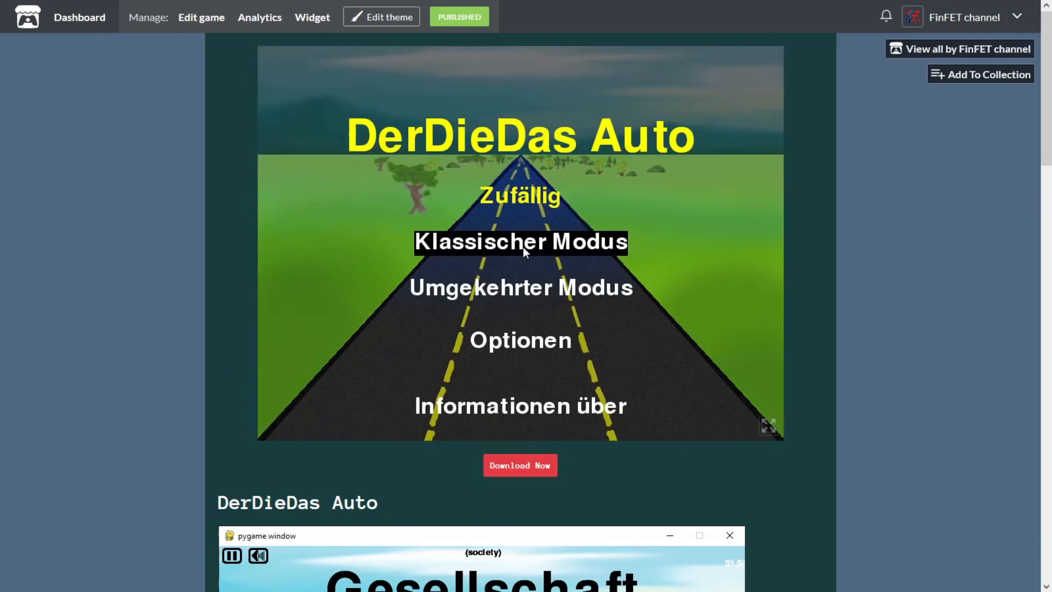
# - Start a classic round, pause, and switch Langsamer Modus to ein in Optionen
pyautogui.click(520, 242)
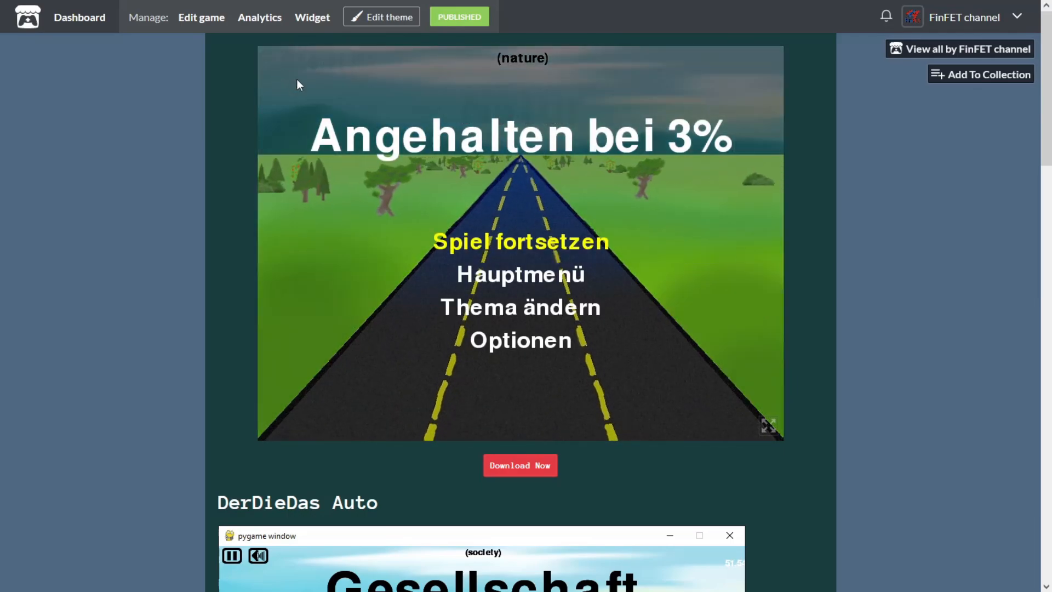
pyautogui.click(520, 340)
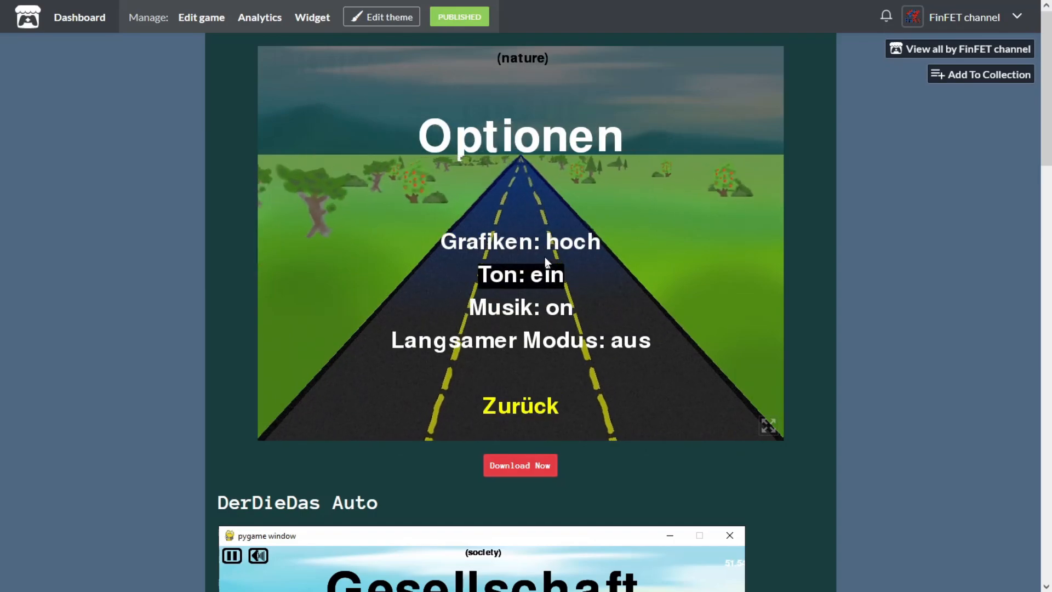
pyautogui.click(520, 340)
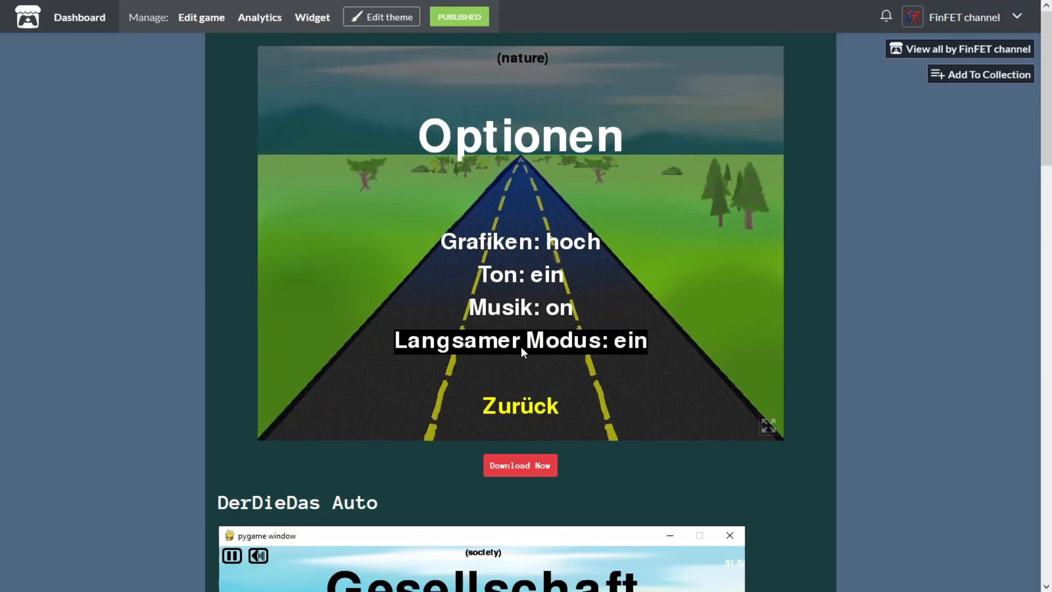